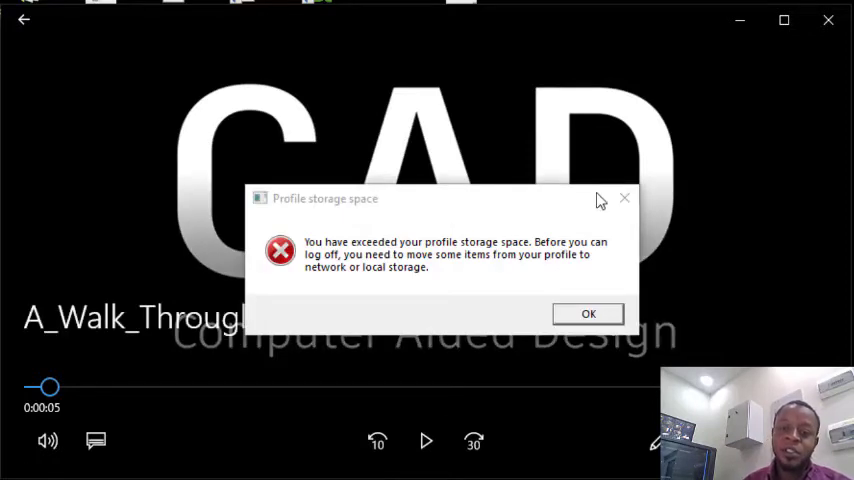
# - Dismiss the 'Profile storage space' warning, leaving the CAD history video paused at 0:05
pyautogui.click(588, 313)
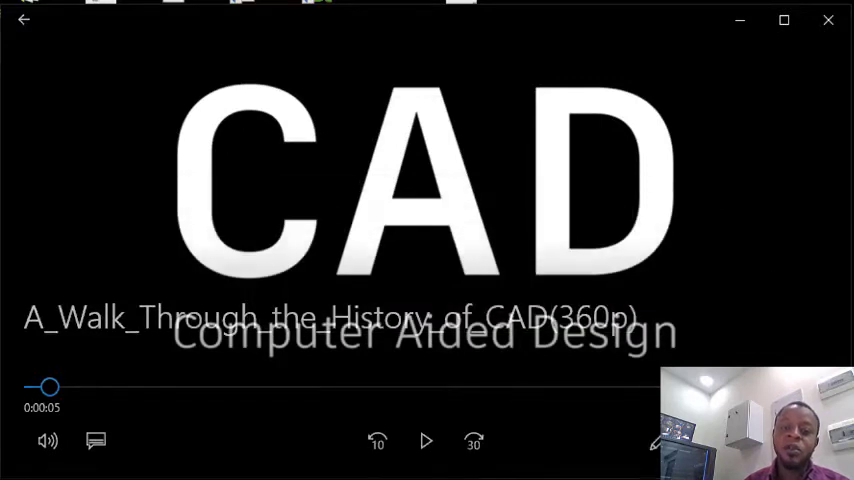